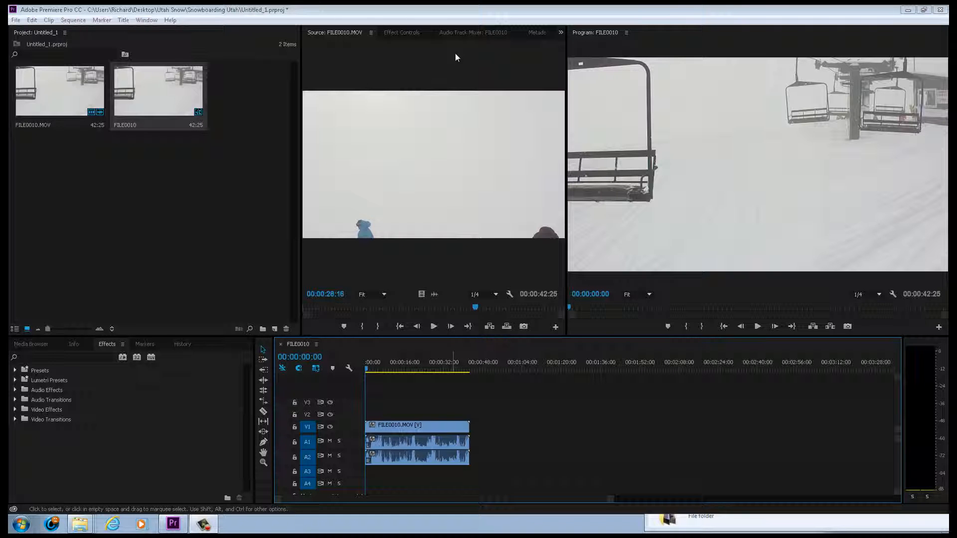
Glance at the audio mixer, then park the playhead near 00:00:12:06 by the lift tower.
{"action": "left_click", "coordinate": [473, 33]}
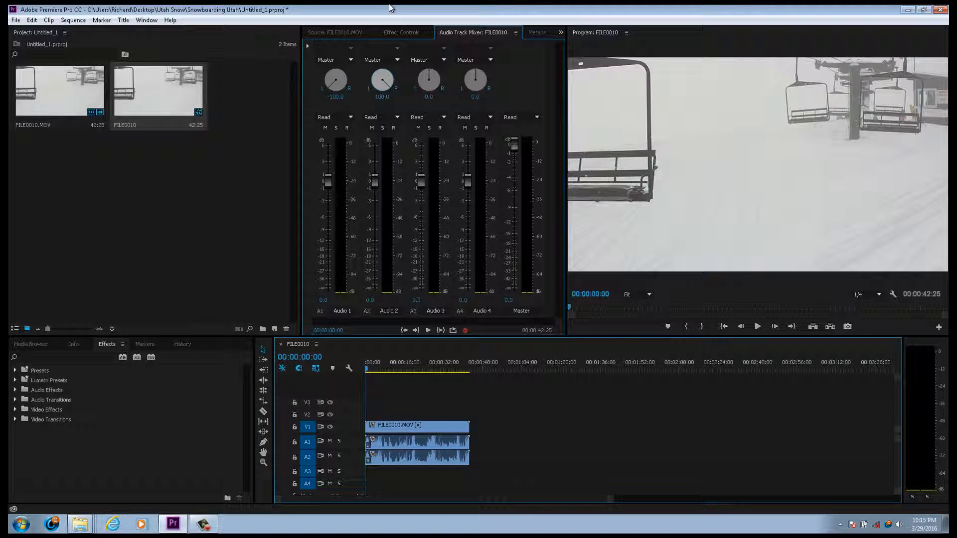
{"action": "left_click", "coordinate": [334, 32]}
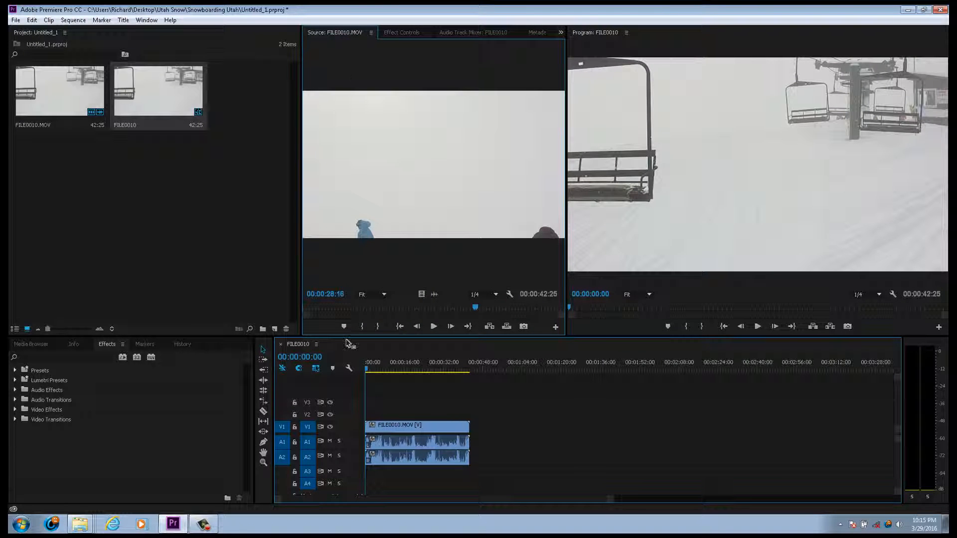
{"action": "left_click", "coordinate": [375, 369]}
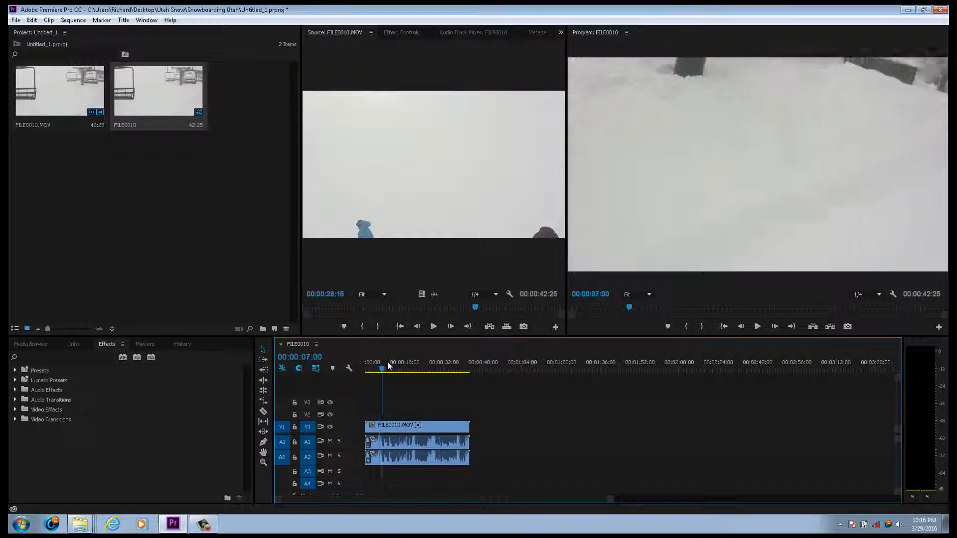
{"action": "left_click", "coordinate": [394, 361]}
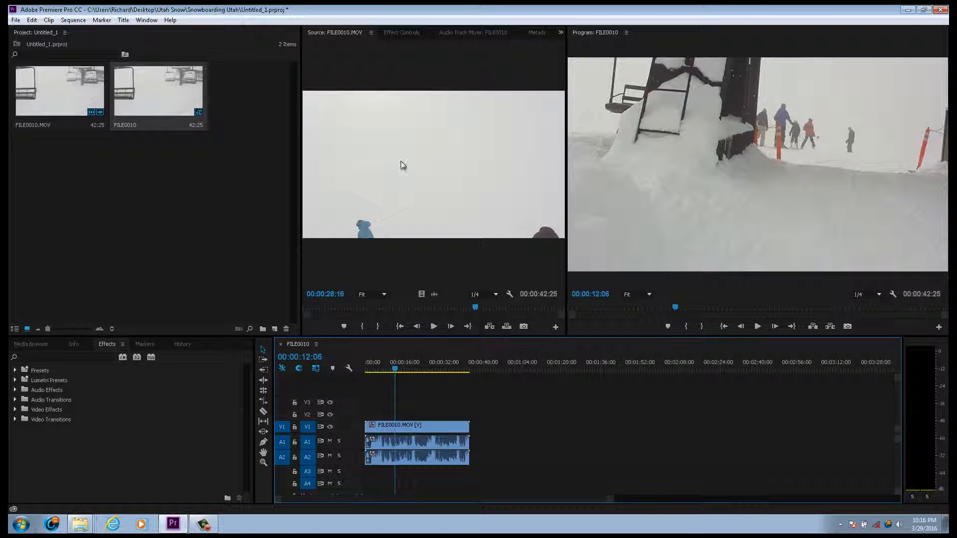
Switch to the Color workspace showing Lumetri Color curves, and open the Window menu.
{"action": "left_click", "coordinate": [146, 20]}
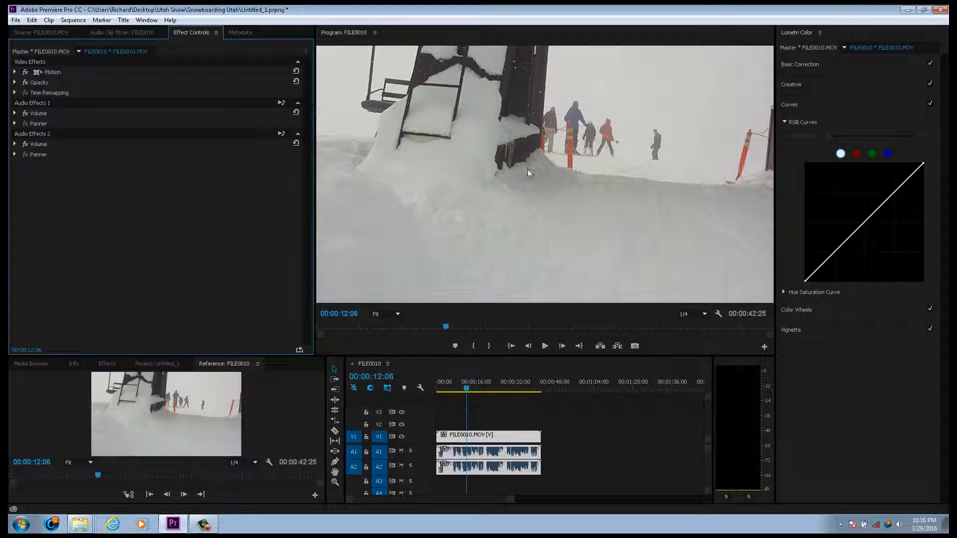
{"action": "left_click", "coordinate": [146, 20]}
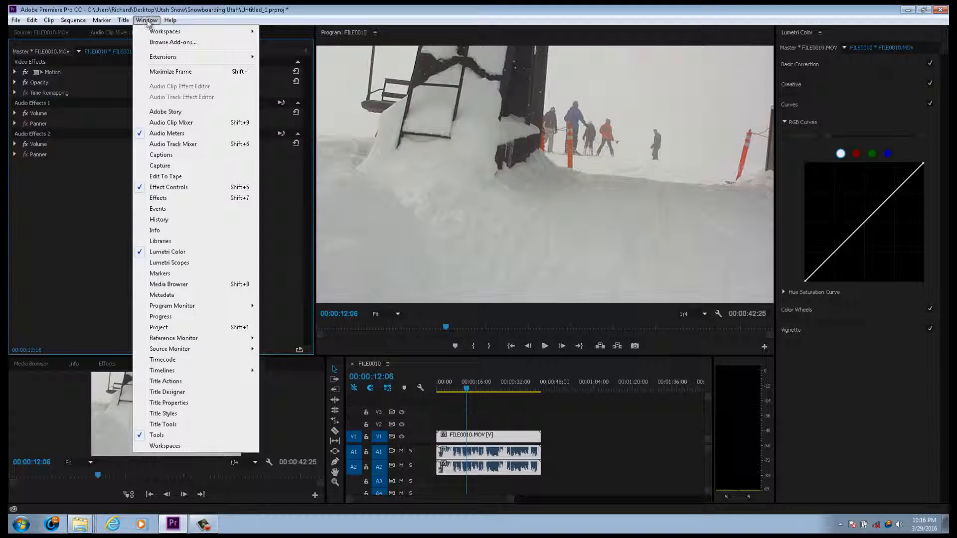
Open Lumetri Scopes and shape an S-curve: lift midtones and highlights, pull shadows down.
{"action": "left_click", "coordinate": [169, 262]}
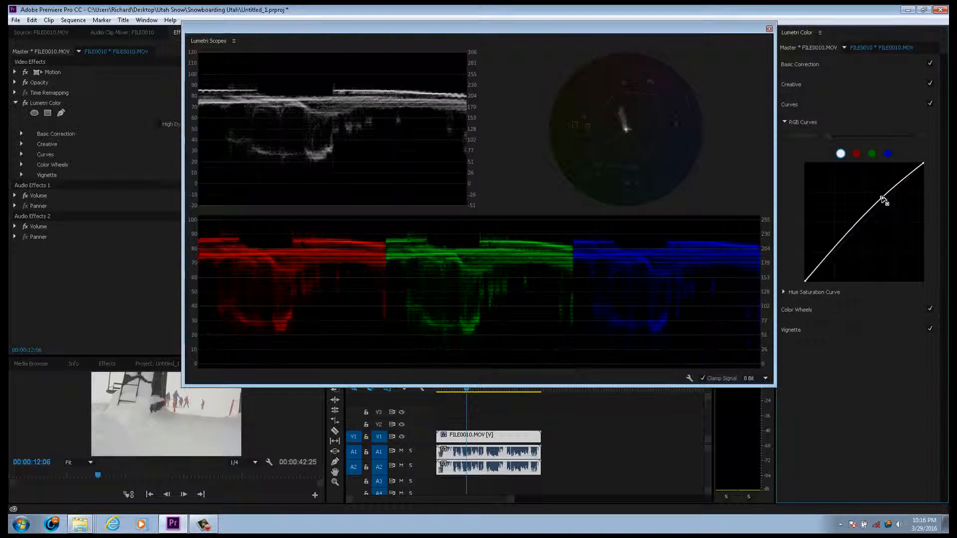
{"action": "left_click_drag", "start_coordinate": [884, 200], "coordinate": [896, 190]}
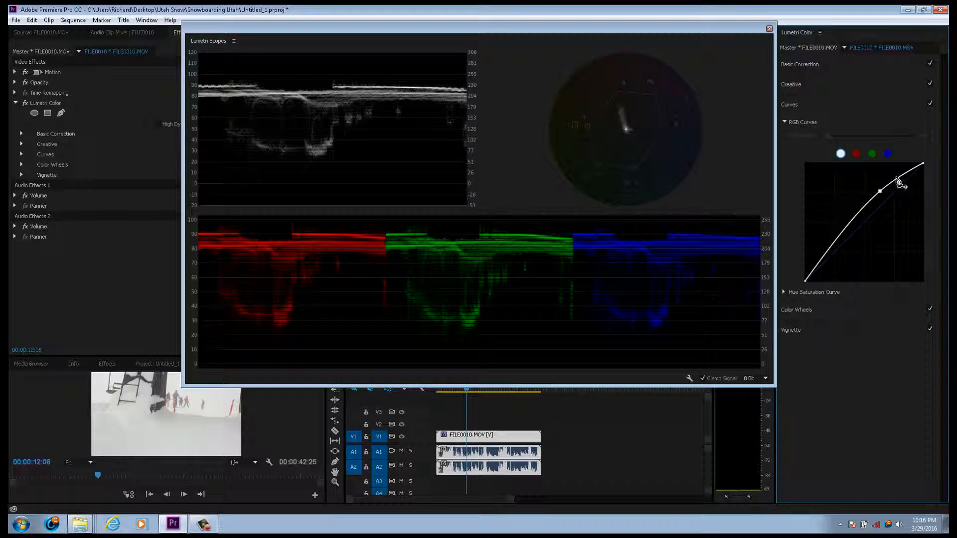
{"action": "left_click_drag", "start_coordinate": [892, 190], "coordinate": [877, 225]}
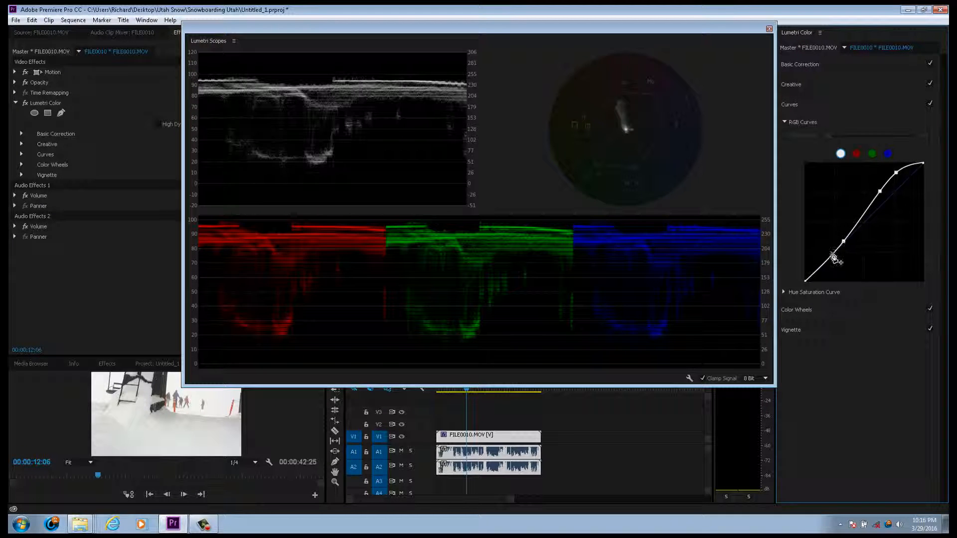
{"action": "left_click_drag", "start_coordinate": [846, 245], "coordinate": [841, 255]}
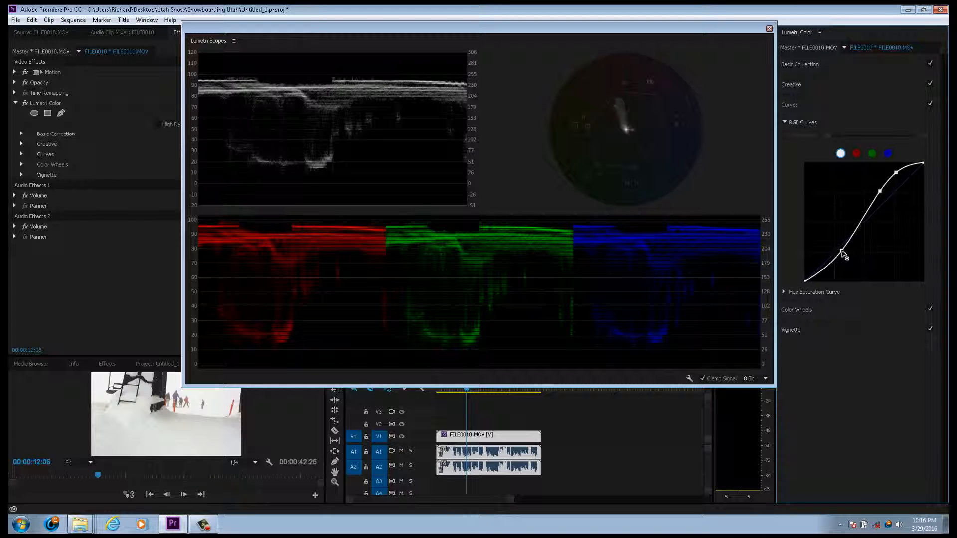
{"action": "left_click_drag", "start_coordinate": [844, 255], "coordinate": [839, 251]}
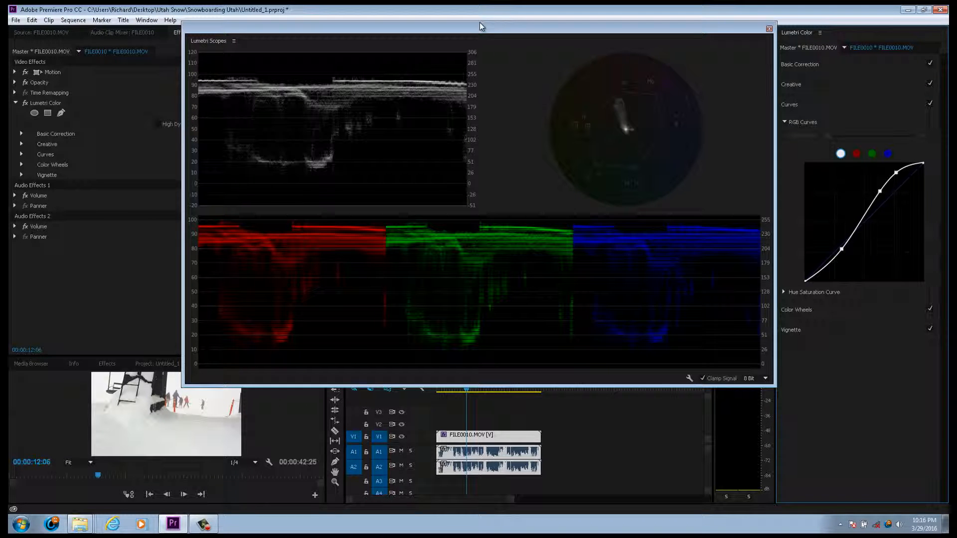